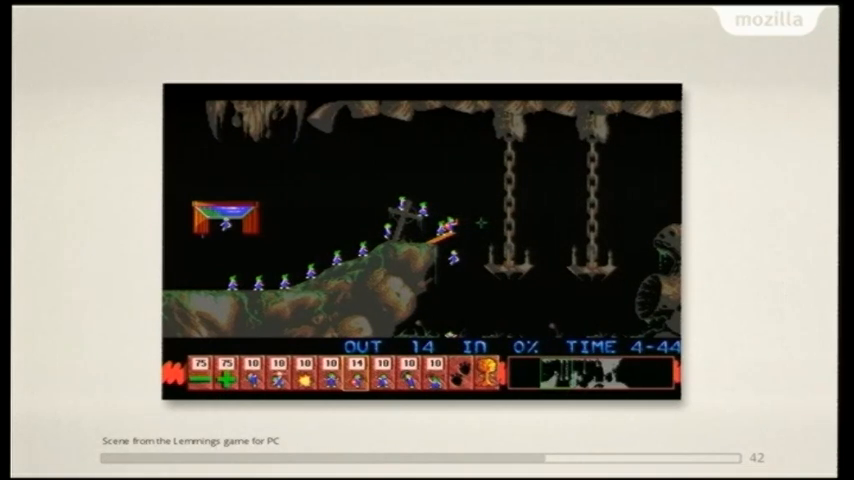
key("Right")
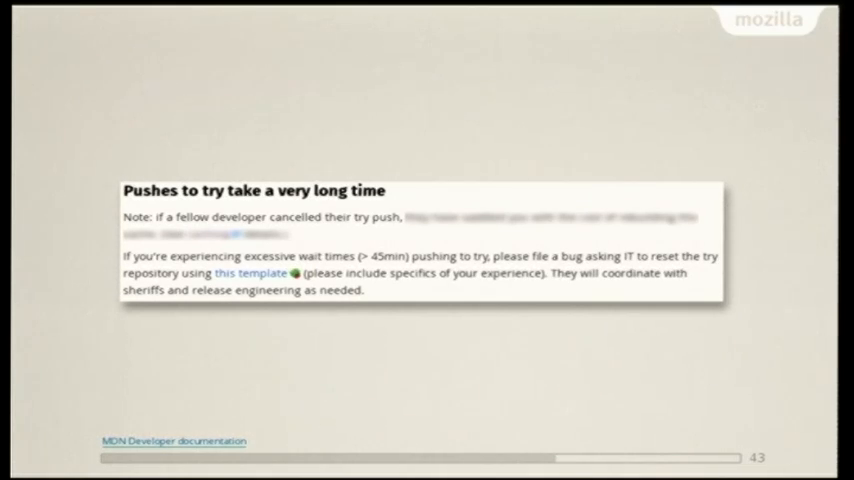
key("Right")
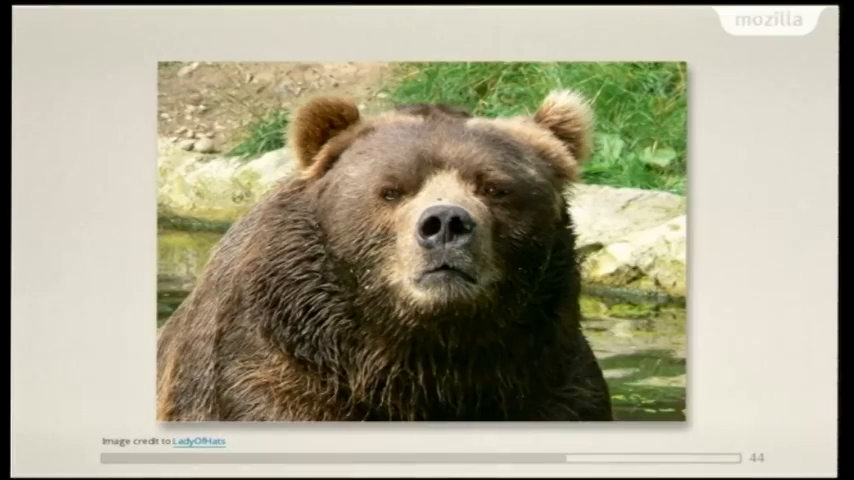